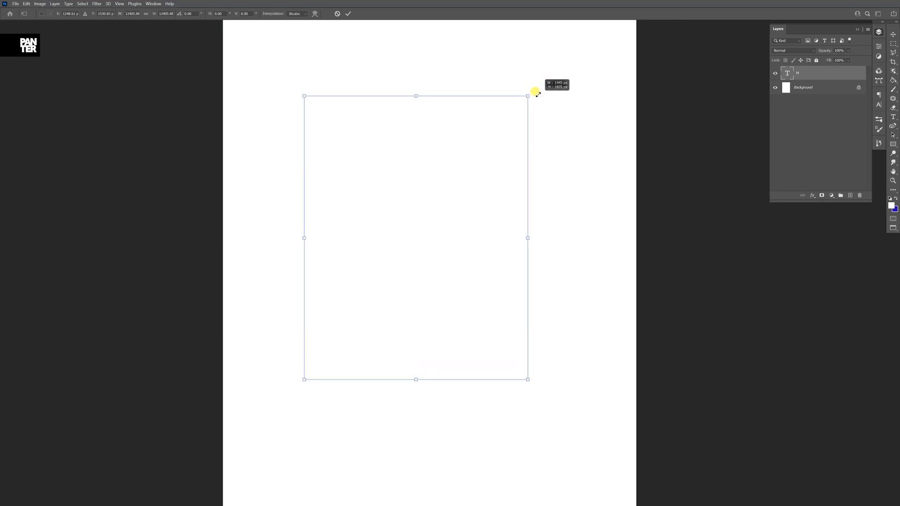
Step: Commit the M text and recolour it deep blue #0716de
{"action": "left_click", "coordinate": [347, 14]}
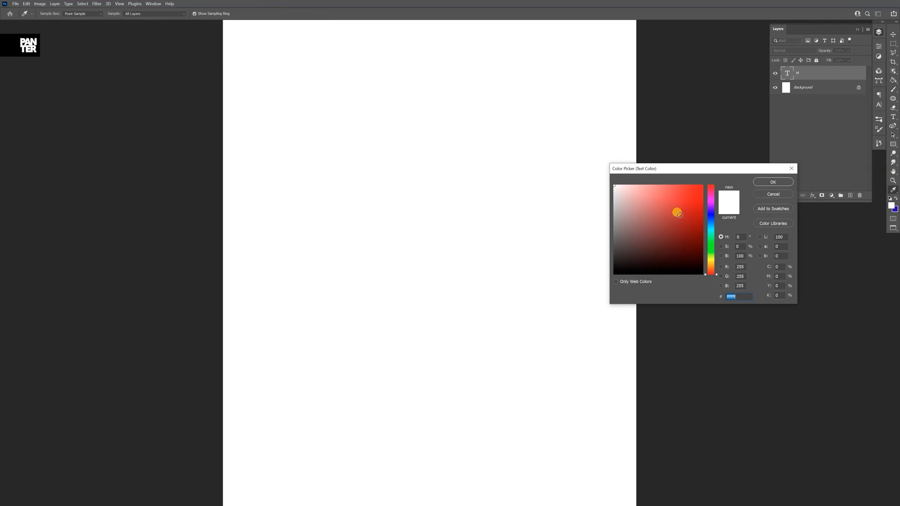
{"action": "left_click", "coordinate": [711, 198]}
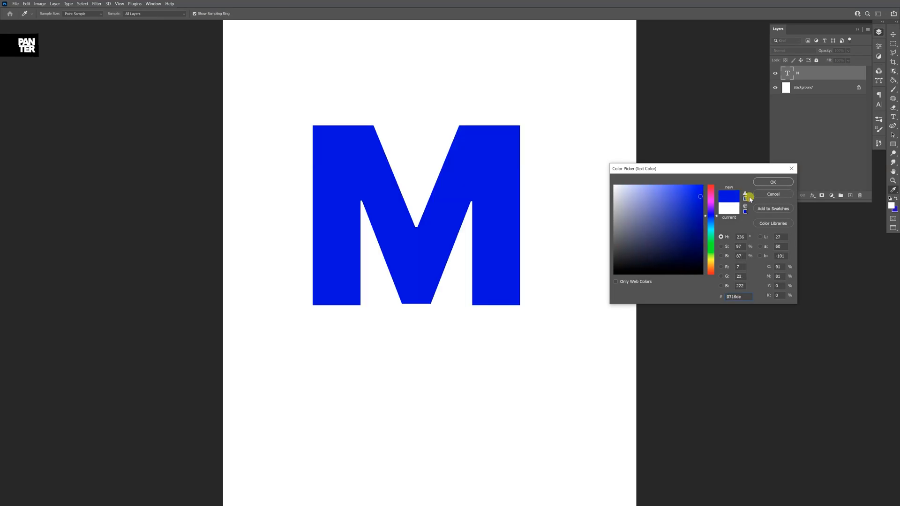
{"action": "left_click", "coordinate": [772, 182]}
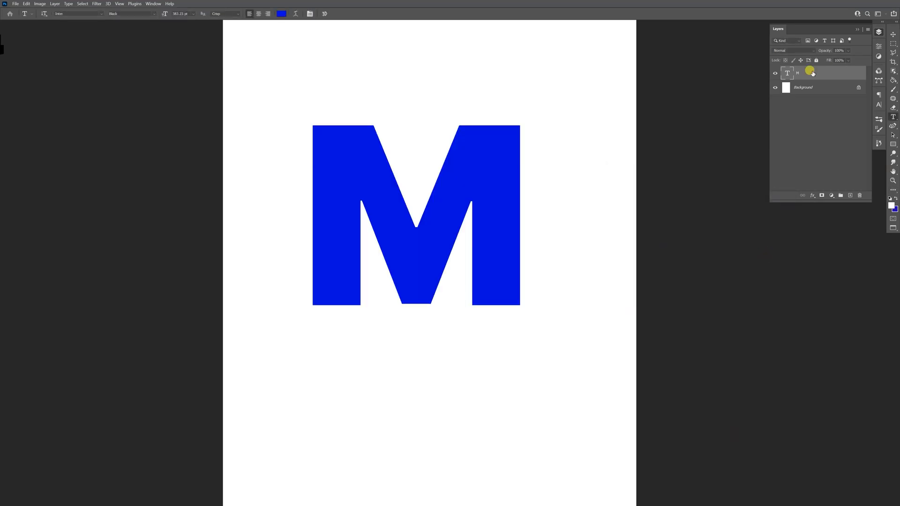
Step: Convert the M layer to a smart object, duplicate it and hide the M copy
{"action": "right_click", "coordinate": [812, 73]}
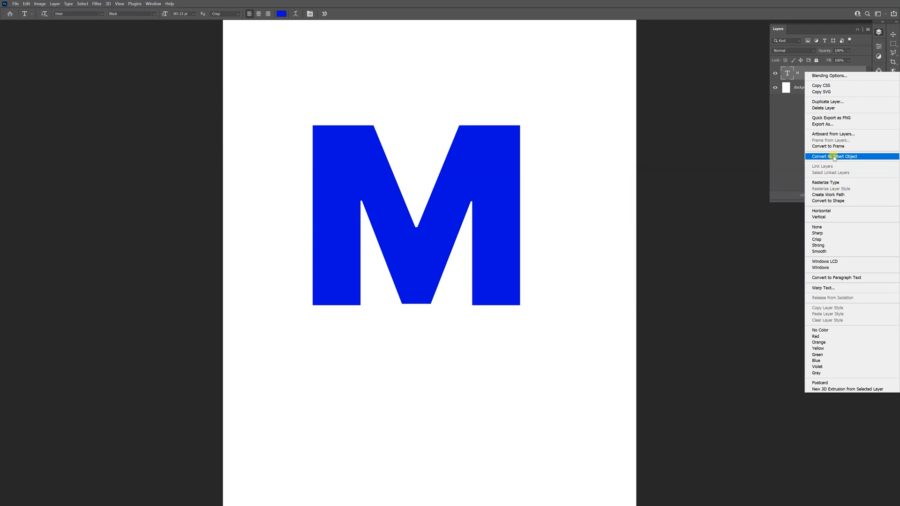
{"action": "left_click", "coordinate": [834, 157]}
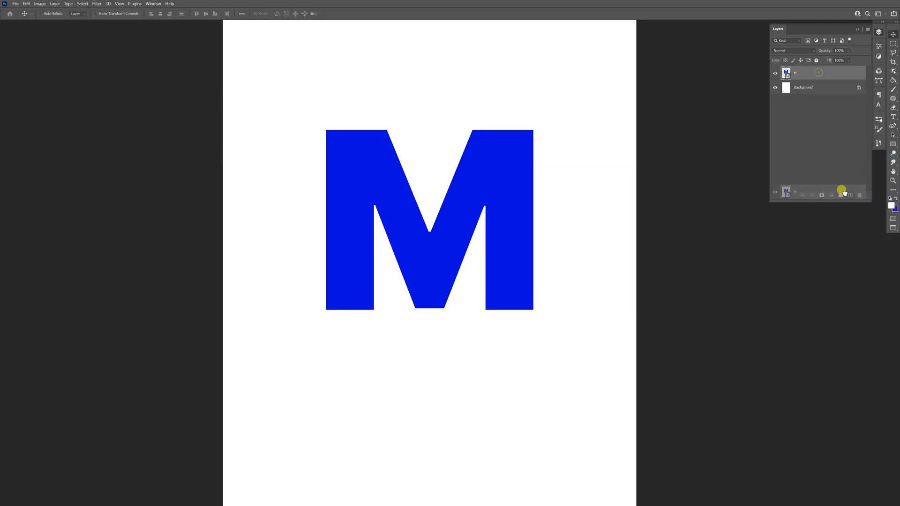
{"action": "left_click", "coordinate": [849, 195]}
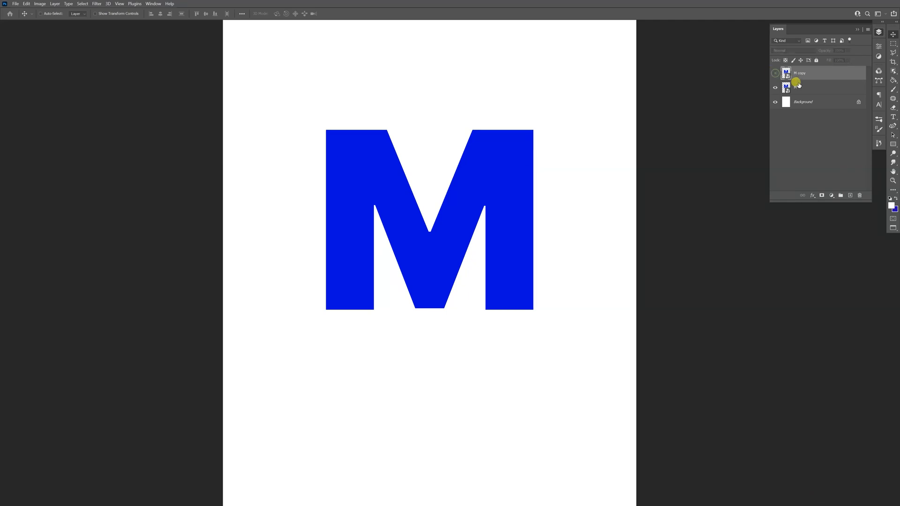
{"action": "left_click", "coordinate": [804, 87]}
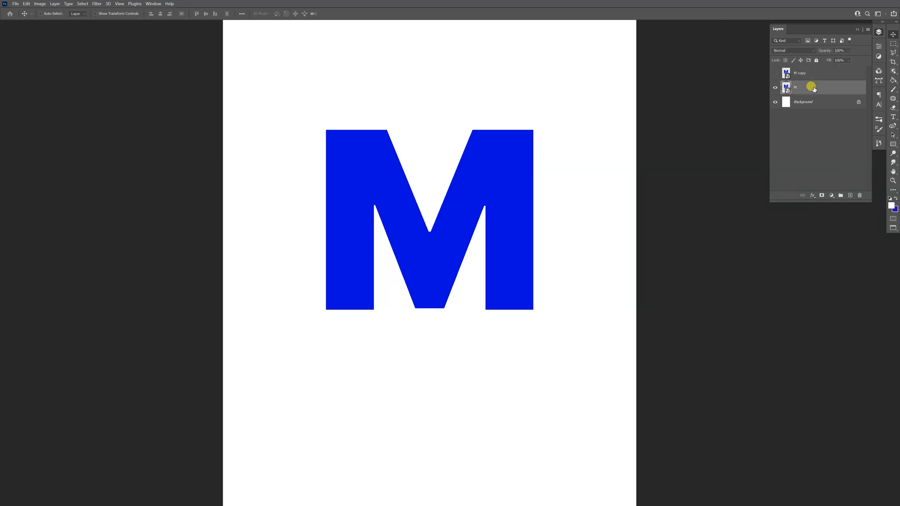
Step: Apply a large-radius Gaussian Blur smart filter to the lower M and reveal the sharp copy
{"action": "left_click", "coordinate": [96, 4]}
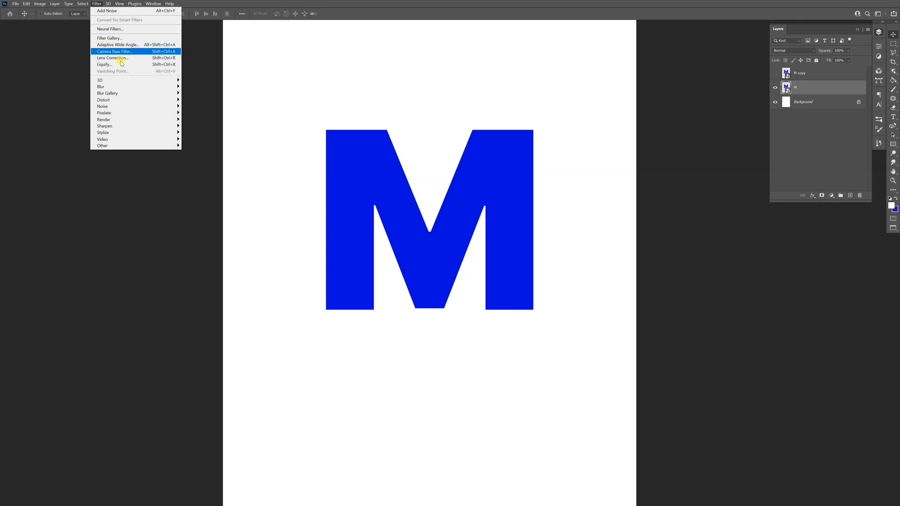
{"action": "mouse_move", "coordinate": [106, 86]}
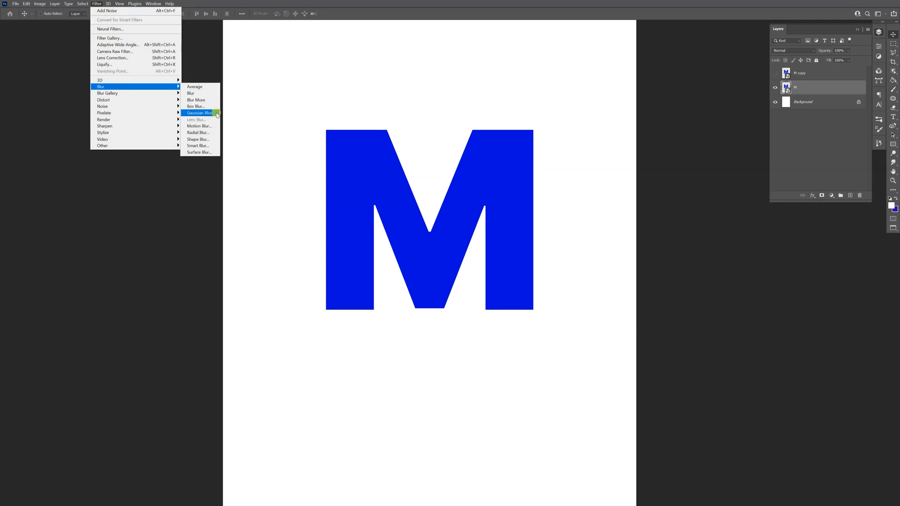
{"action": "left_click", "coordinate": [199, 113]}
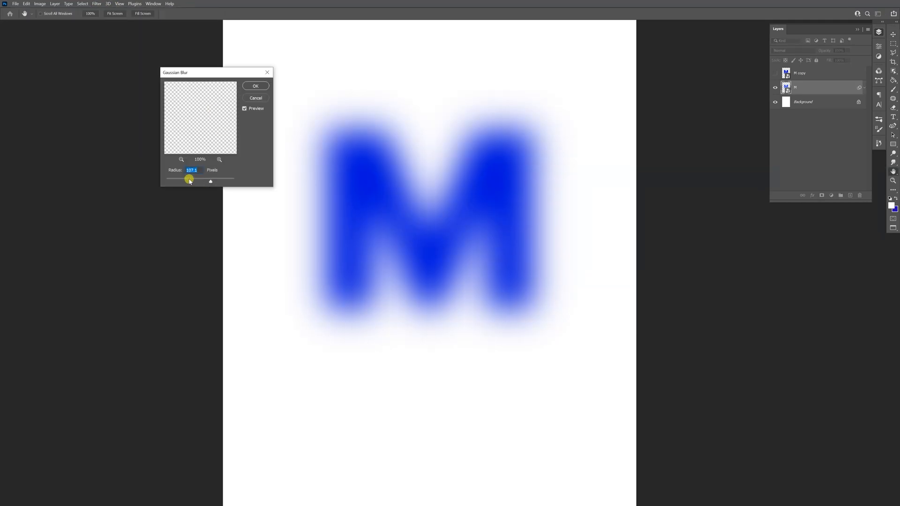
{"action": "left_click", "coordinate": [255, 86]}
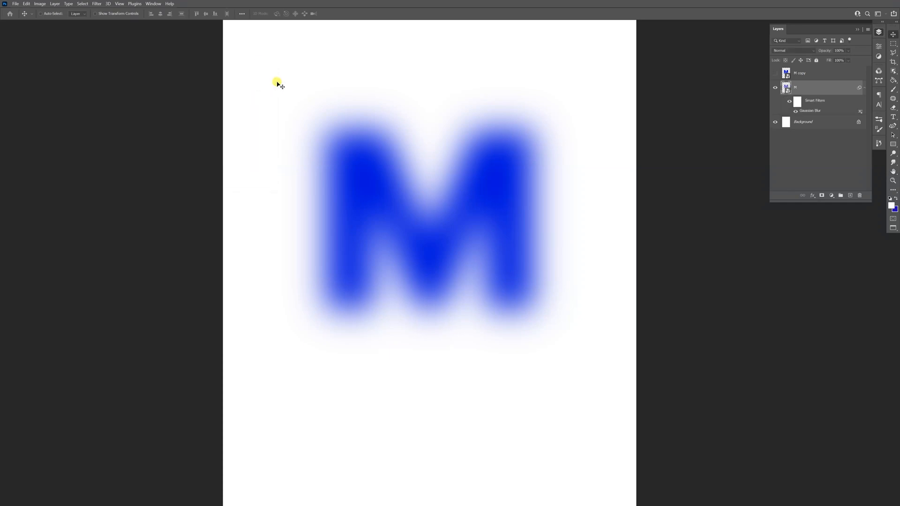
{"action": "left_click", "coordinate": [776, 74]}
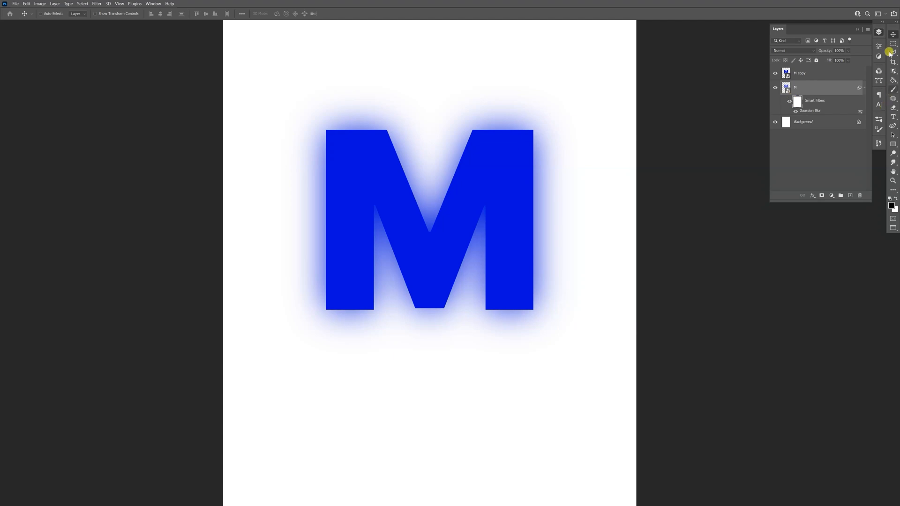
Step: Marquee-select the area below the M and fill the smart filter mask there with black
{"action": "left_click", "coordinate": [894, 45]}
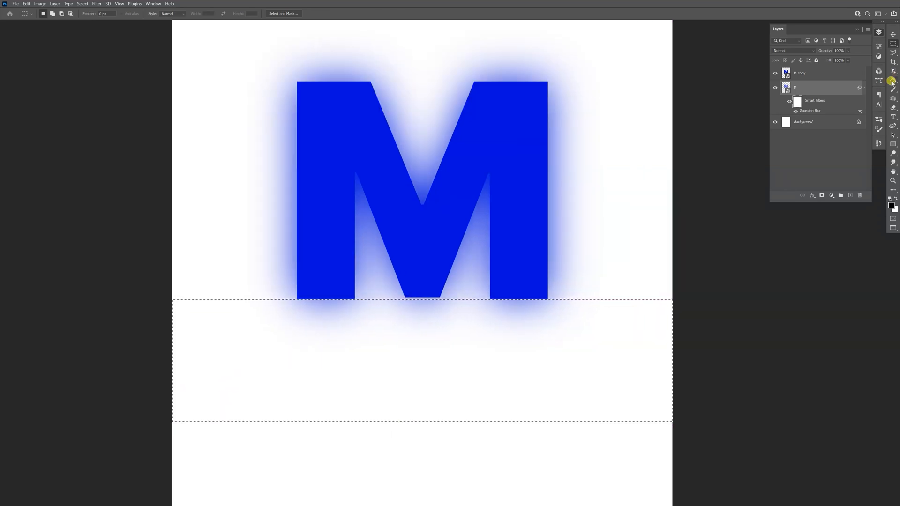
{"action": "left_click", "coordinate": [893, 80]}
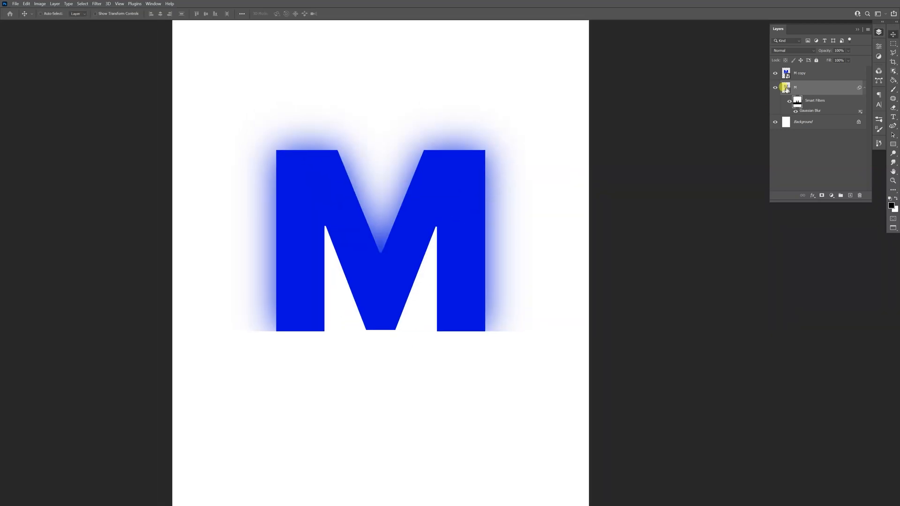
Step: Mask the top half of M copy with a soft black brush and fit the page in view
{"action": "left_click", "coordinate": [815, 72]}
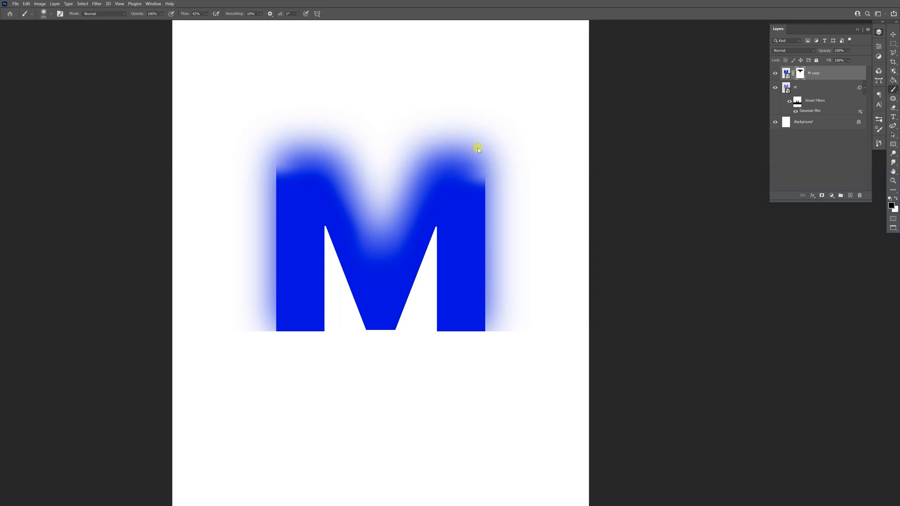
{"action": "mouse_move", "coordinate": [471, 395]}
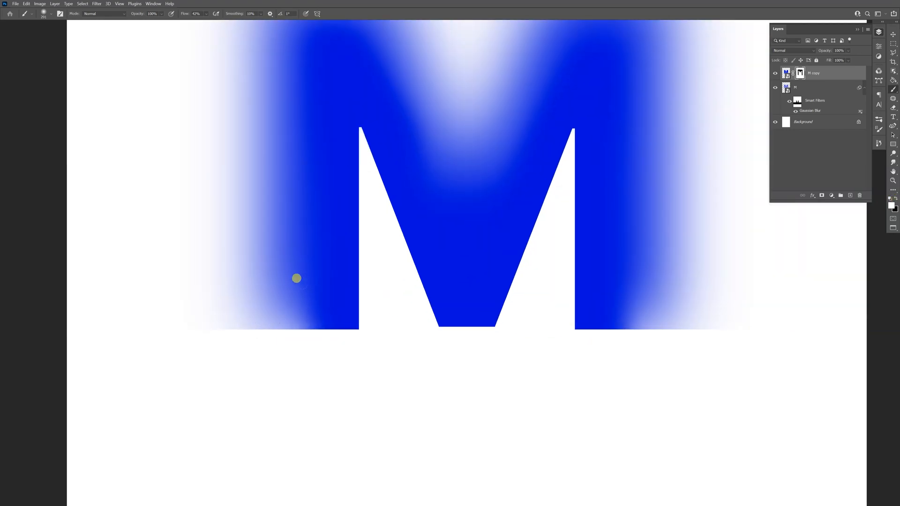
{"action": "key", "text": "ctrl+0"}
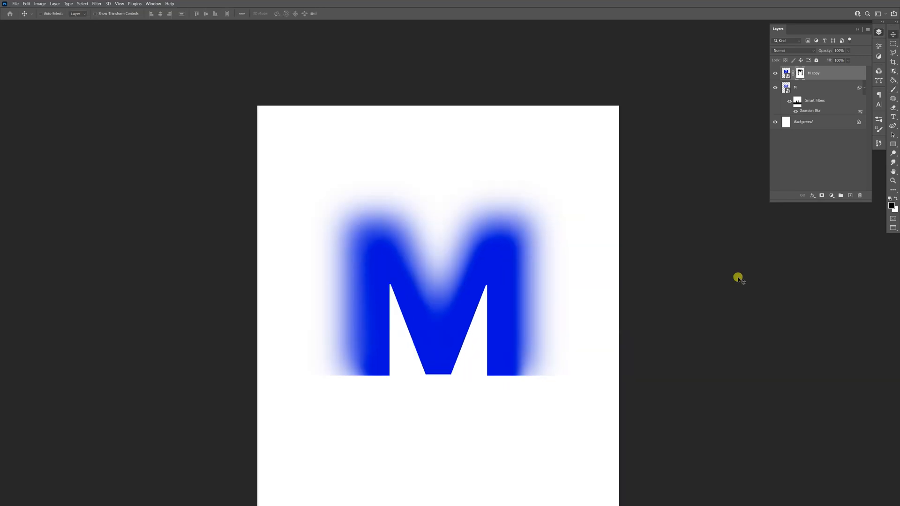
{"action": "left_click", "coordinate": [400, 474]}
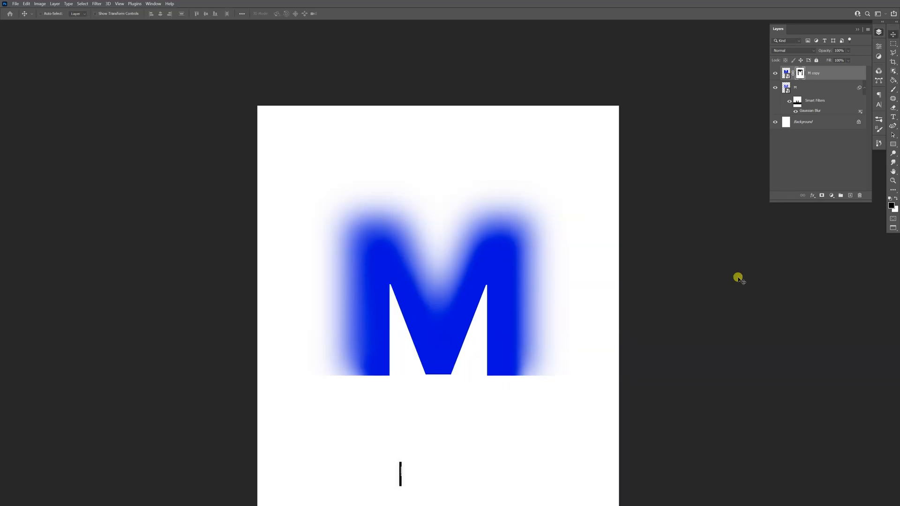